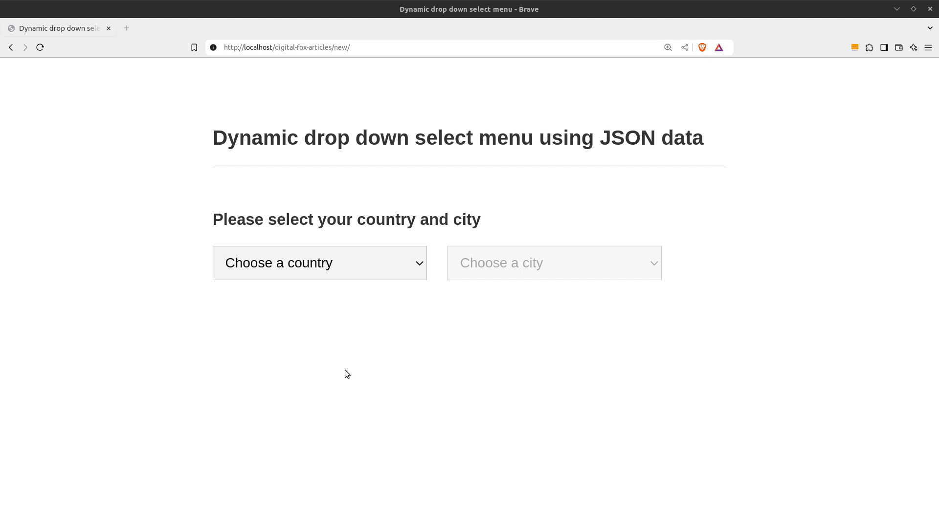
{"action": "mouse_move", "coordinate": [337, 359]}
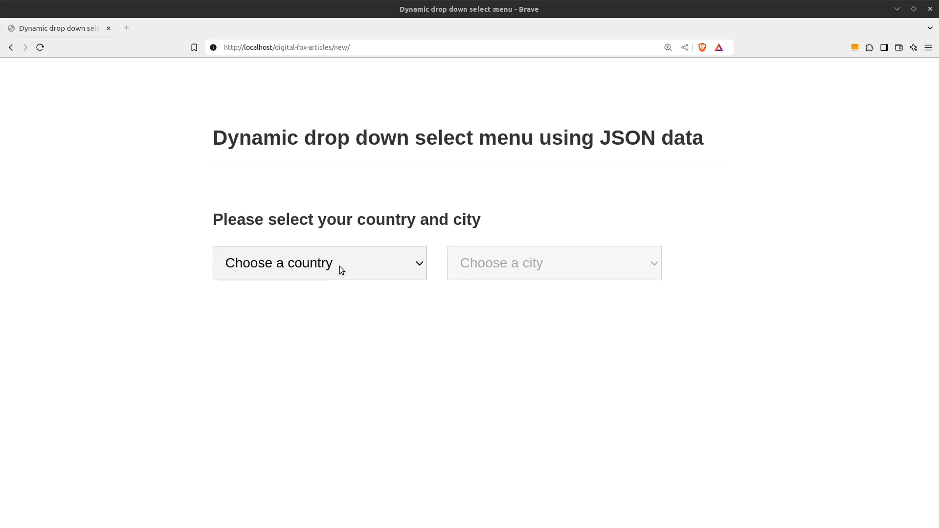
- In Brave, select England from the country menu, then reopen and close the country list
{"action": "left_click", "coordinate": [320, 263]}
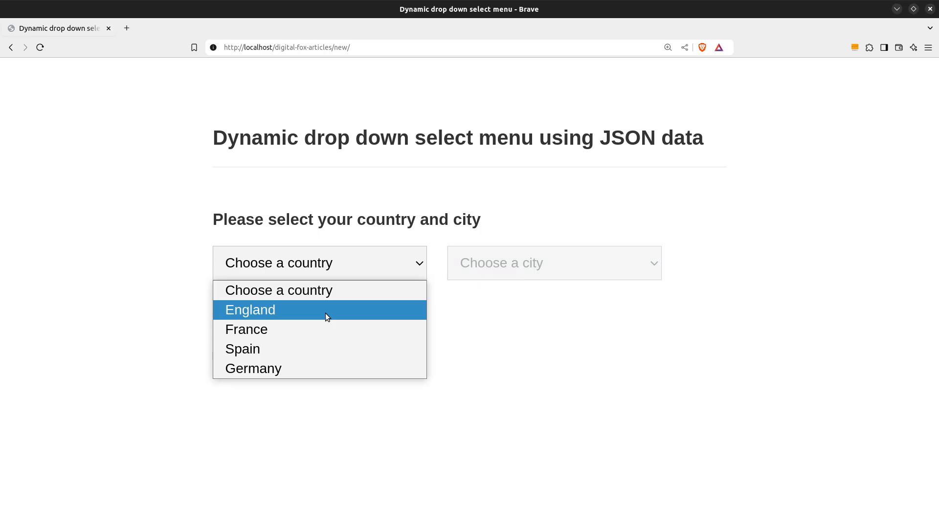
{"action": "left_click", "coordinate": [250, 309]}
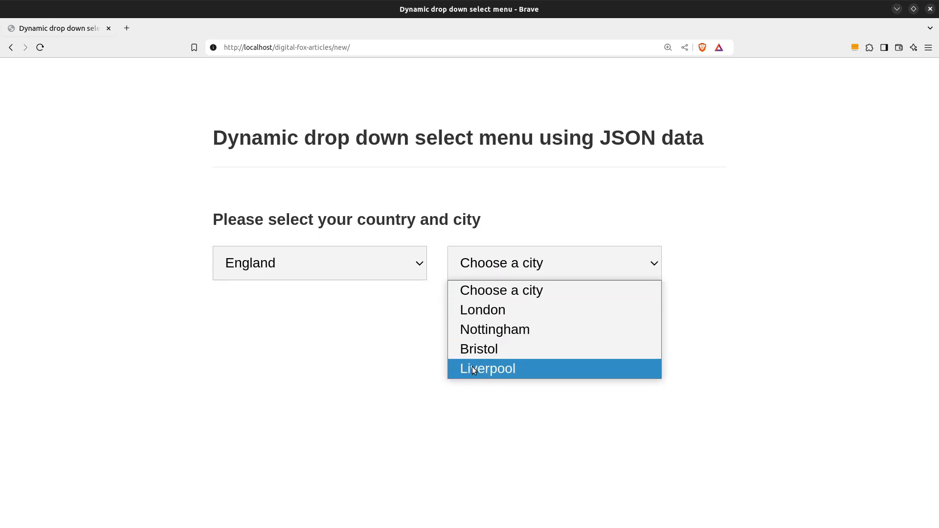
{"action": "left_click", "coordinate": [320, 263]}
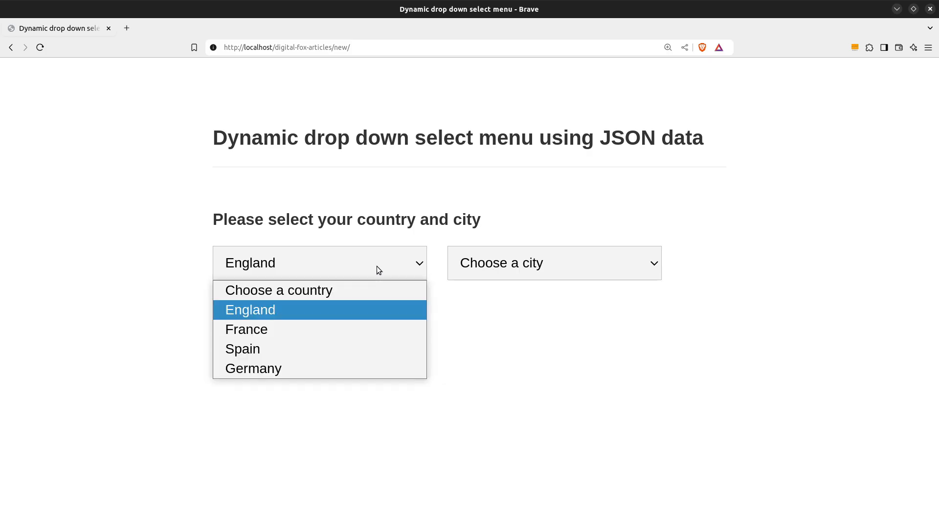
{"action": "left_click", "coordinate": [242, 349]}
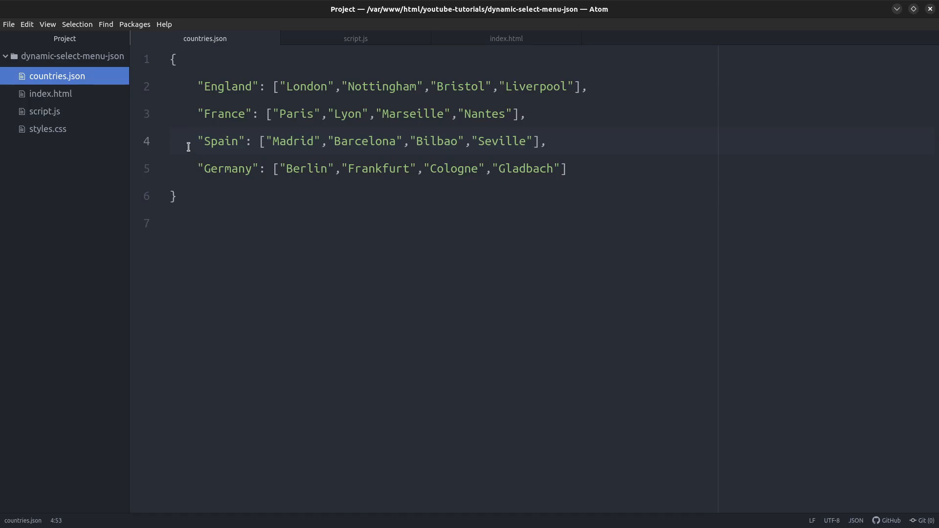
{"action": "mouse_move", "coordinate": [183, 145]}
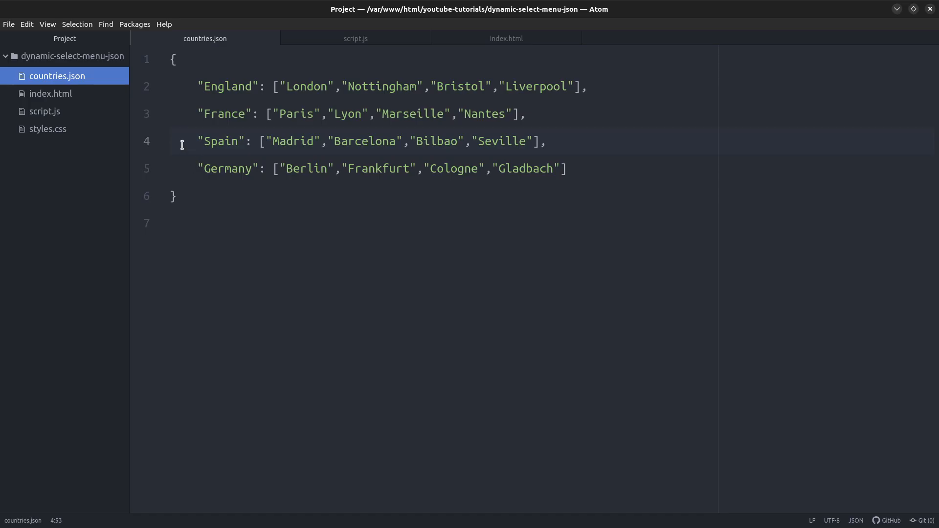
{"action": "mouse_move", "coordinate": [217, 88]}
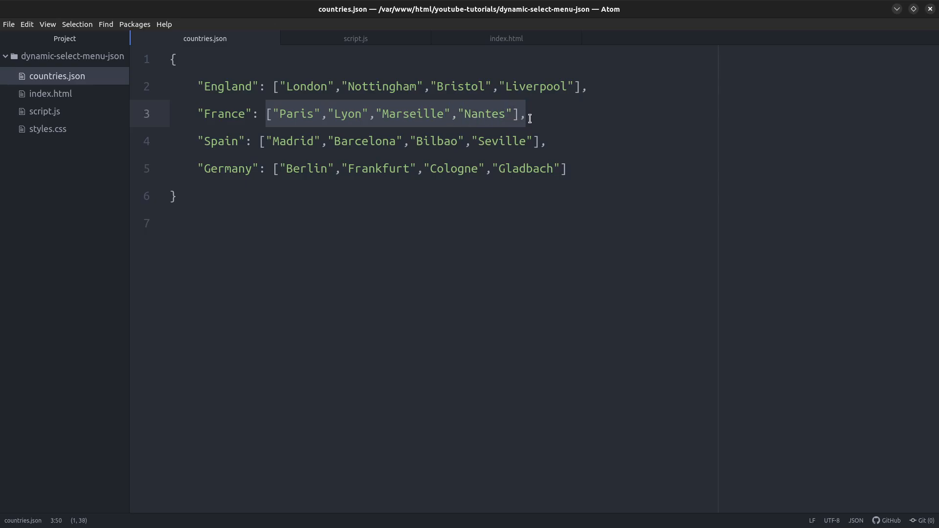
{"action": "left_click", "coordinate": [526, 114]}
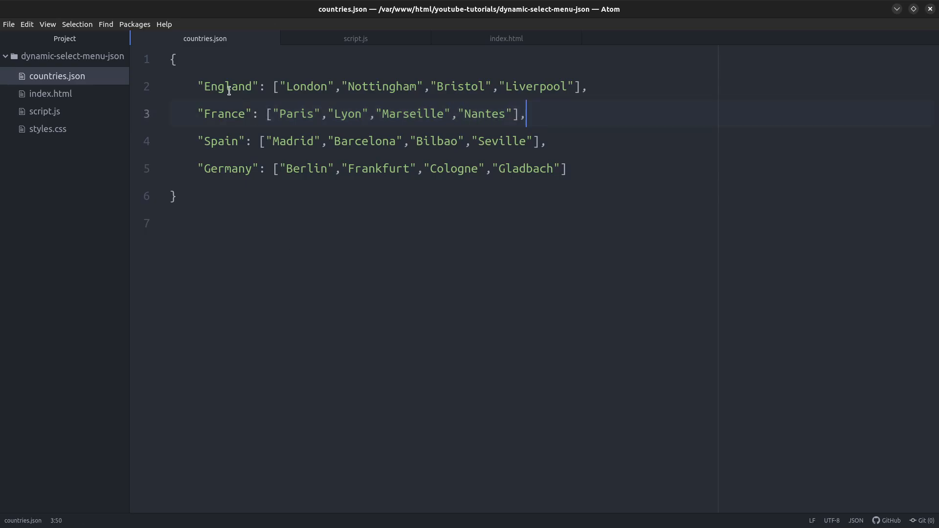
{"action": "double_click", "coordinate": [226, 86]}
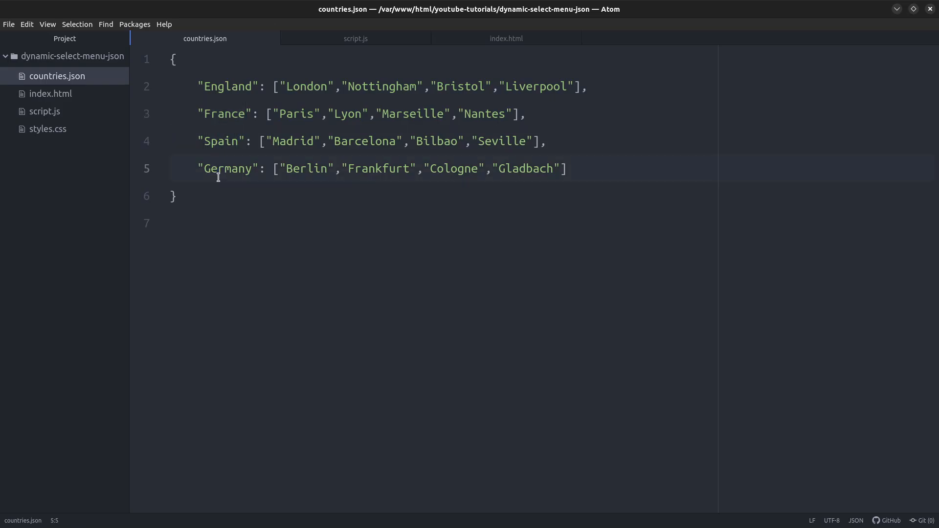
{"action": "left_click_drag", "start_coordinate": [269, 168], "coordinate": [412, 168]}
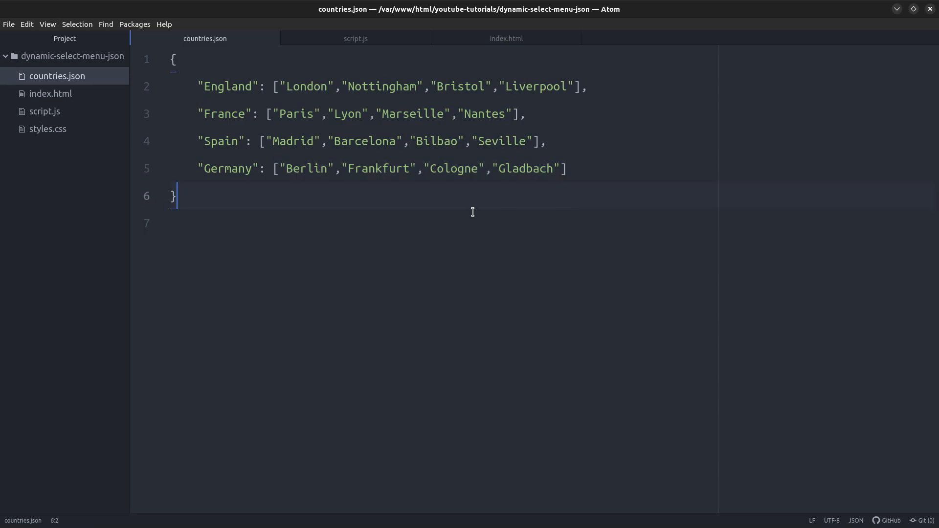
- Switch to index.html and highlight the country options comment and the cities select name
{"action": "left_click", "coordinate": [505, 38]}
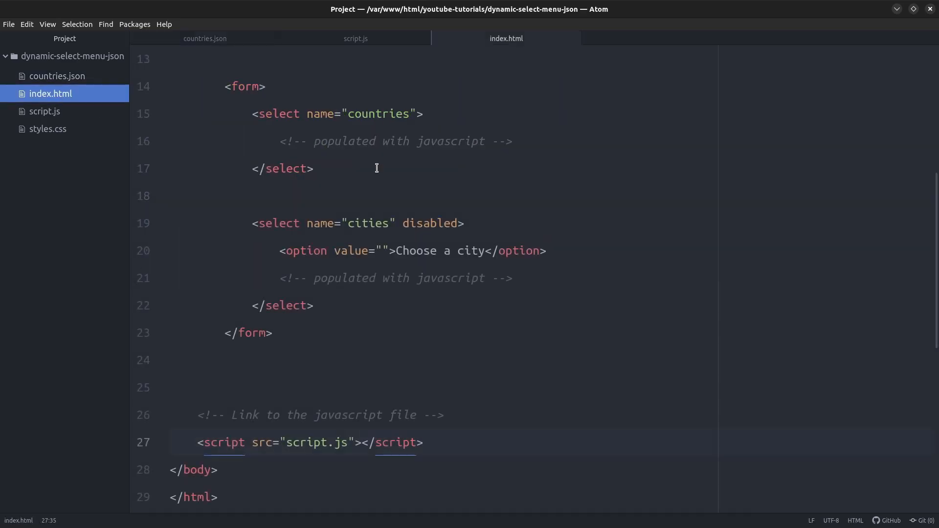
{"action": "mouse_move", "coordinate": [234, 142]}
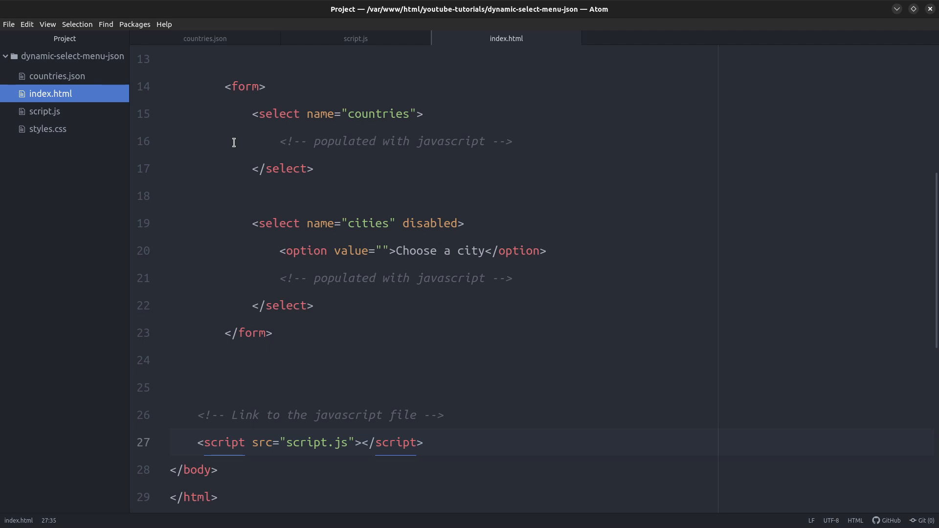
{"action": "double_click", "coordinate": [377, 113]}
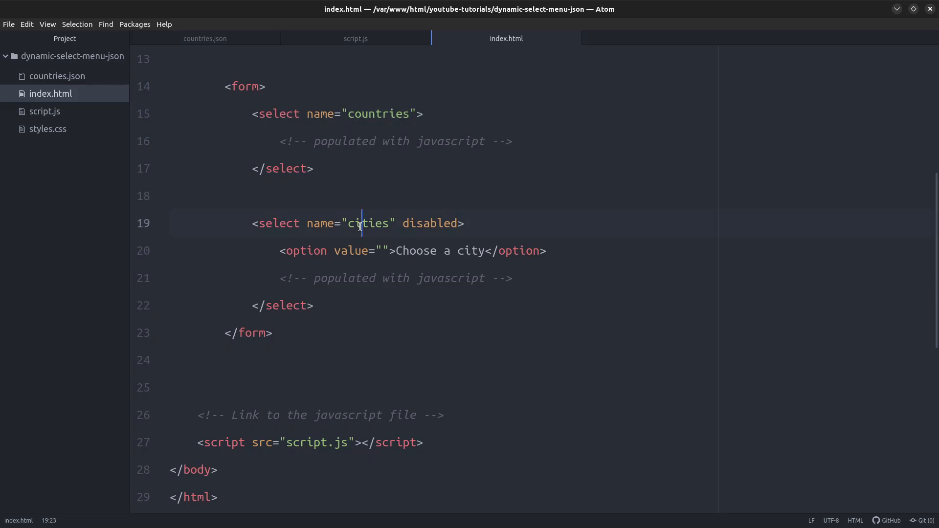
{"action": "double_click", "coordinate": [429, 223]}
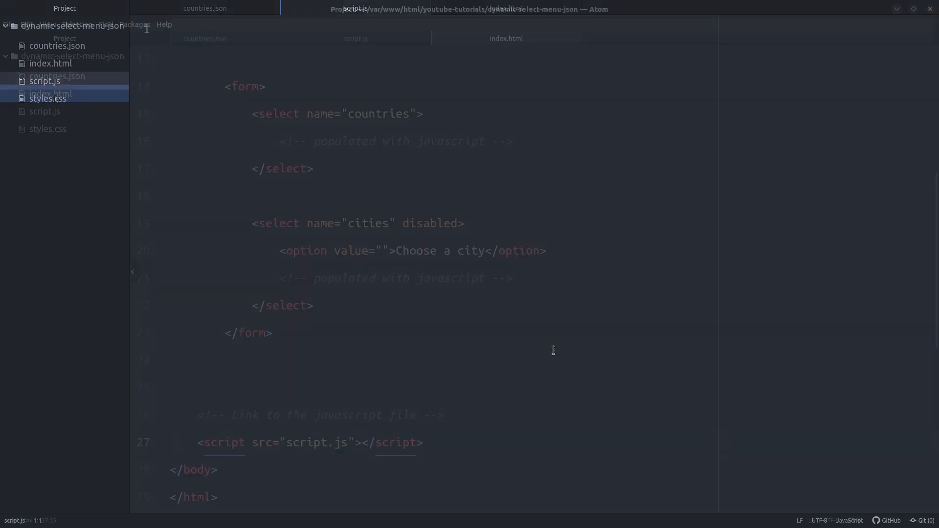
- In script.js, declare form, countriesDropDown (form.countries), citiesDropDown (form.cities) and an empty jsonData
{"action": "left_click", "coordinate": [50, 93]}
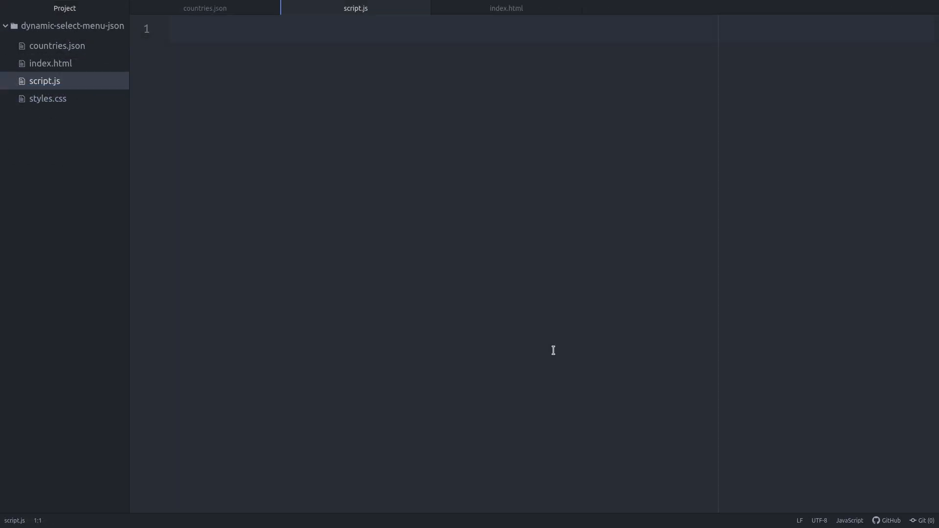
{"action": "type", "text": "let form = document.forms[0];"}
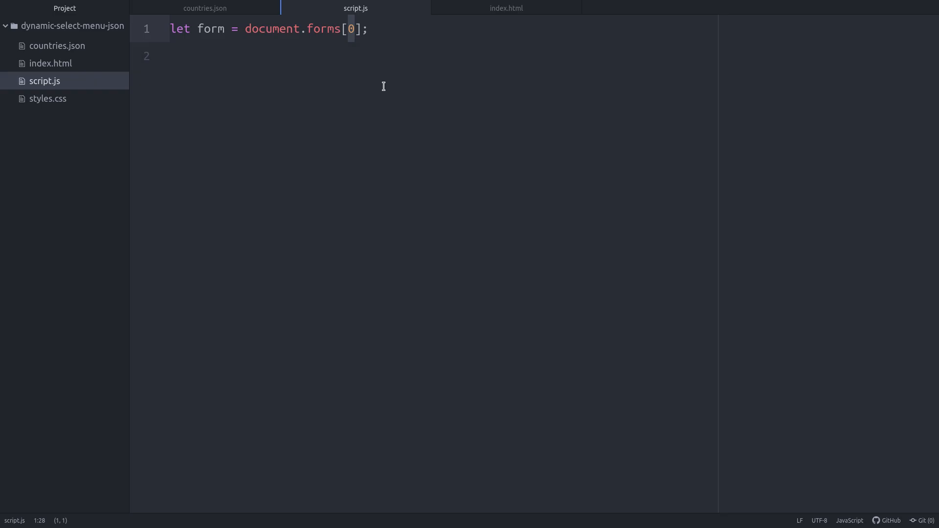
{"action": "type", "text": "let countriesDropDown ="}
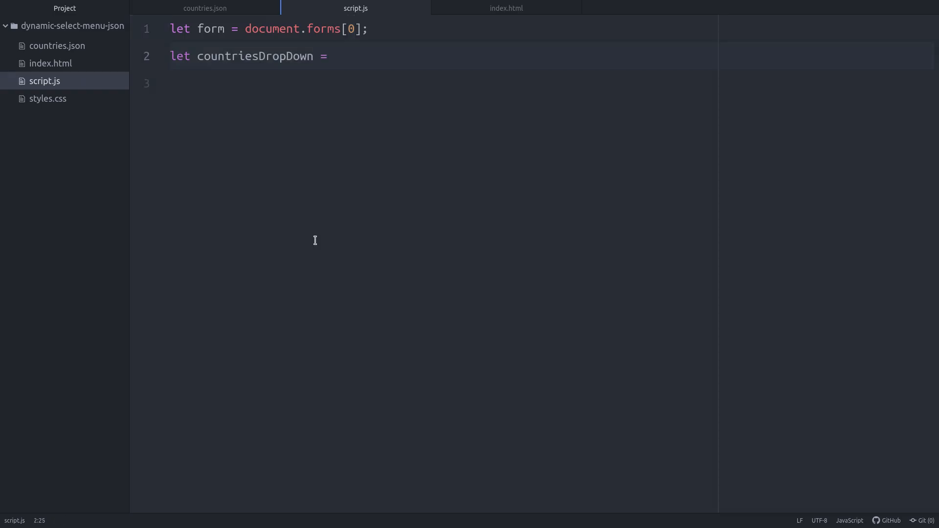
{"action": "type", "text": "form.countries;"}
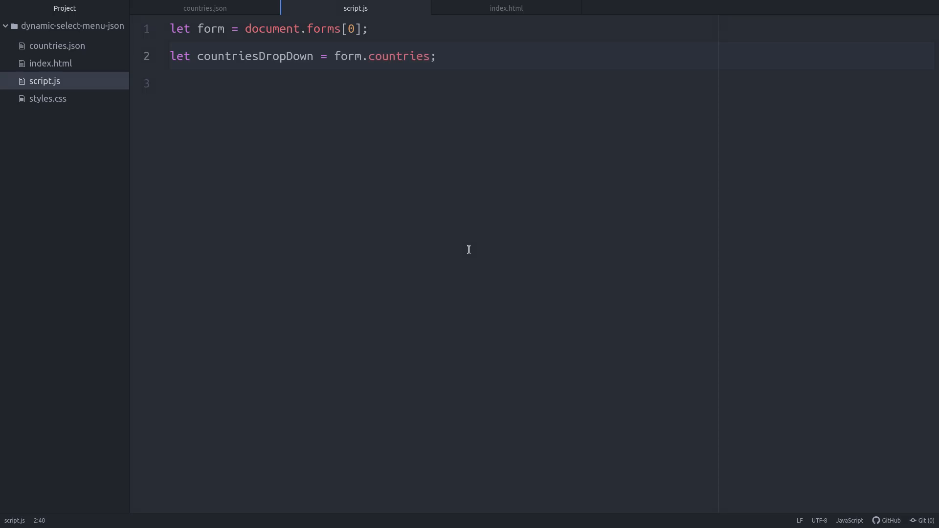
{"action": "type", "text": "let citiesDropDown ="}
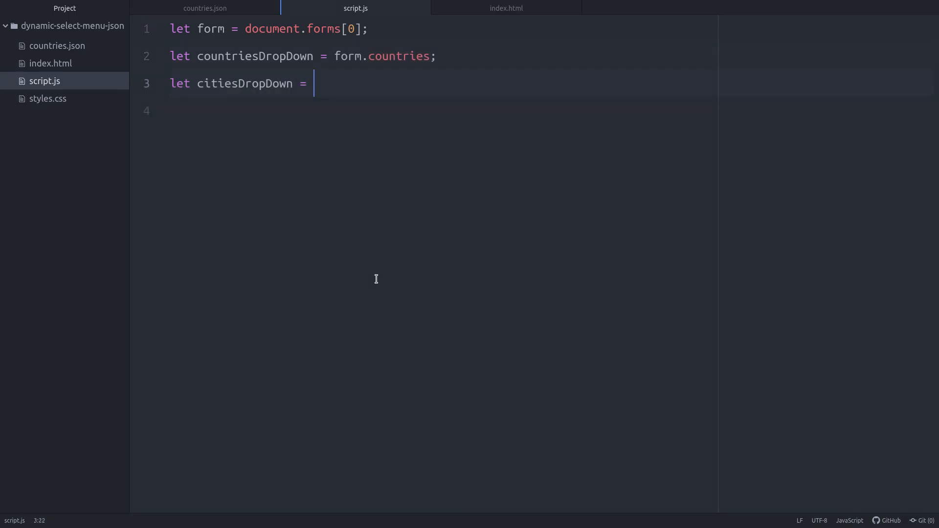
{"action": "type", "text": "form.cities;"}
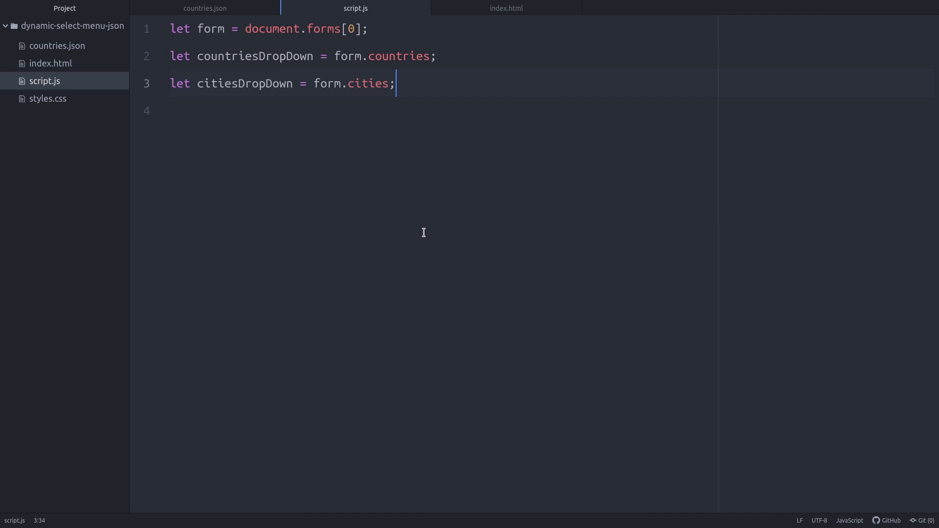
{"action": "type", "text": "let jsonData;"}
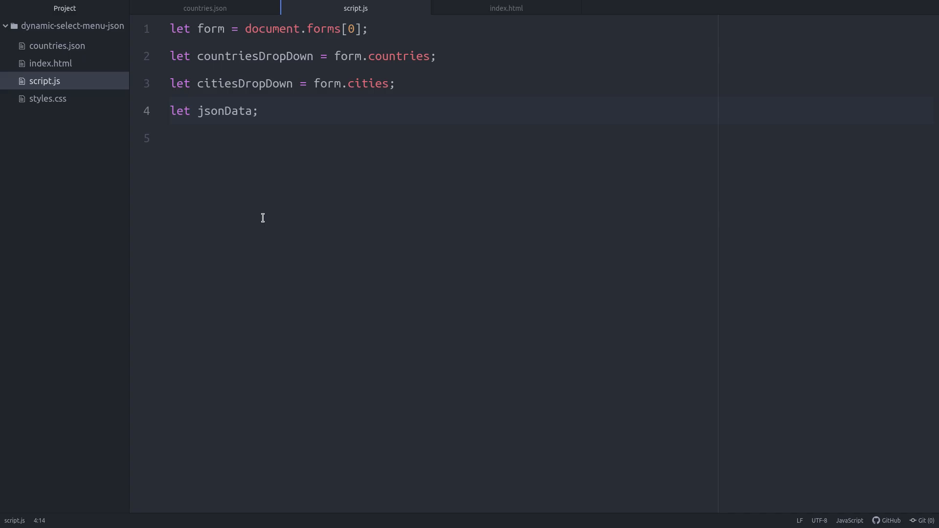
- Write fetch('countries.json') with .then calls parsing JSON, setting jsonData and calling getCountries(jsonData)
{"action": "type", "text": "fetch('countries.json')"}
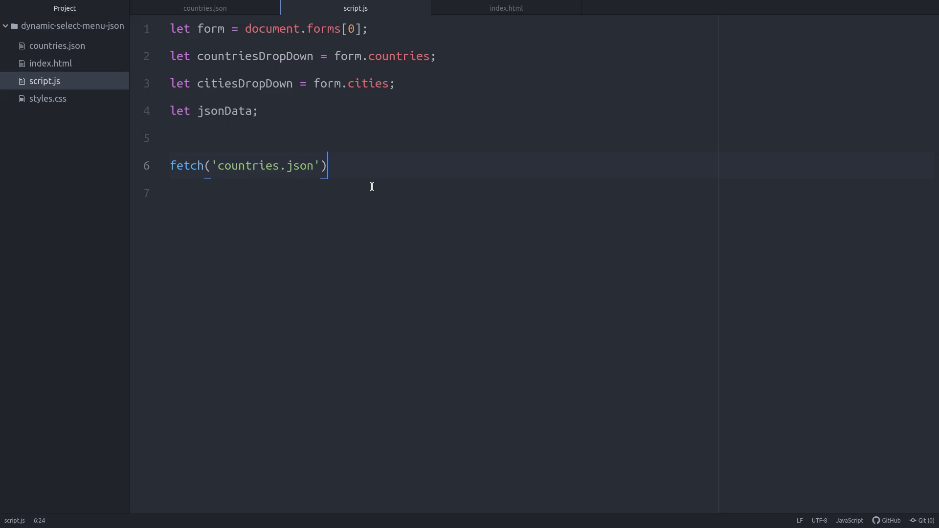
{"action": "type", "text": ".then(response => response.json())"}
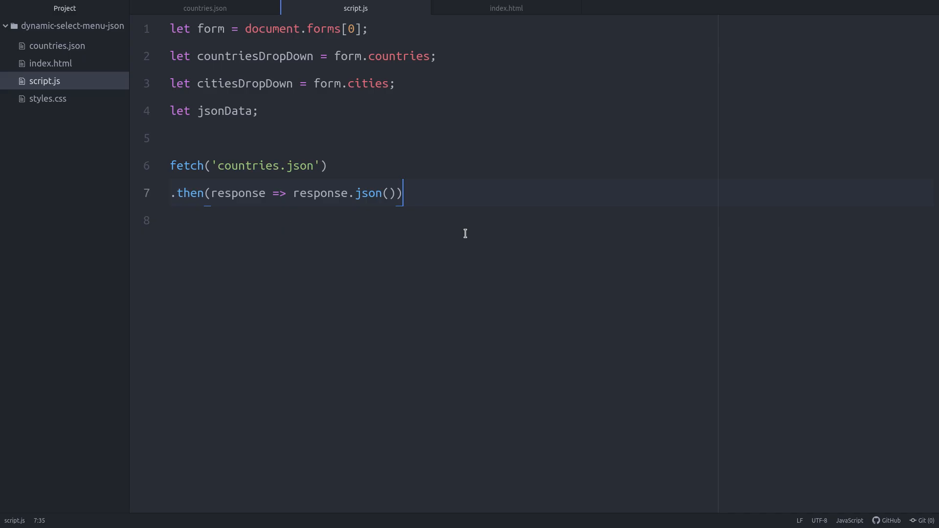
{"action": "double_click", "coordinate": [373, 192]}
{"action": "type", "text": ".then(function(data){"}
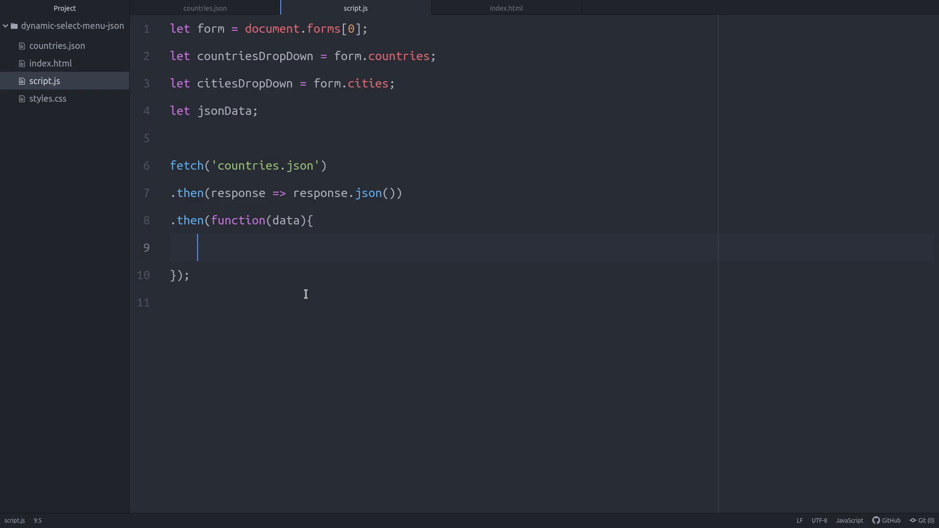
{"action": "type", "text": "jsonData = data;"}
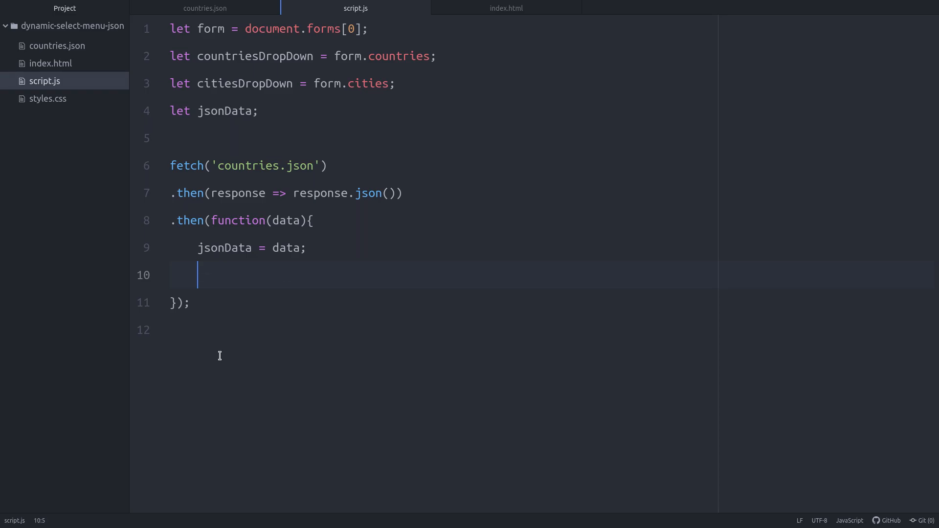
{"action": "type", "text": "getCountries(jsonData);"}
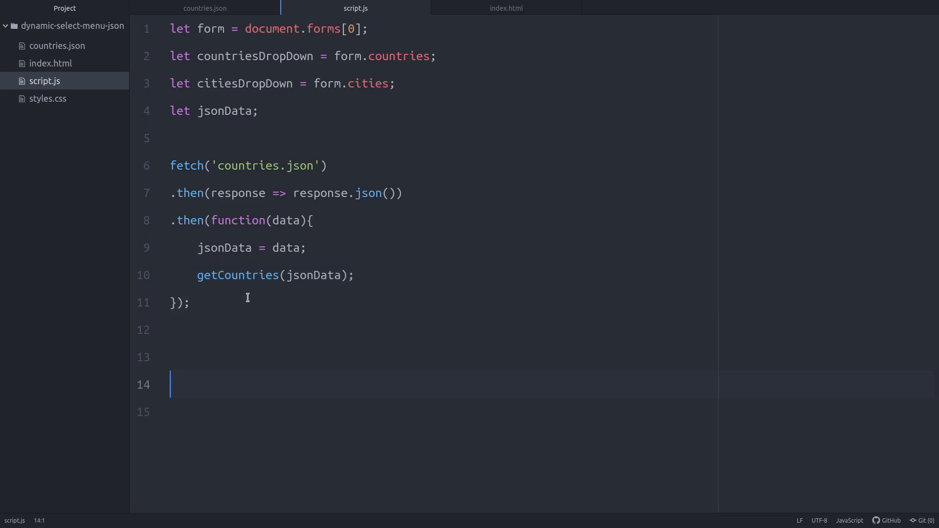
- Define getCountries with an out string holding a 'Choose a country' option, plus console.log(jsonData)
{"action": "type", "text": "function getCountries(jsonData){"}
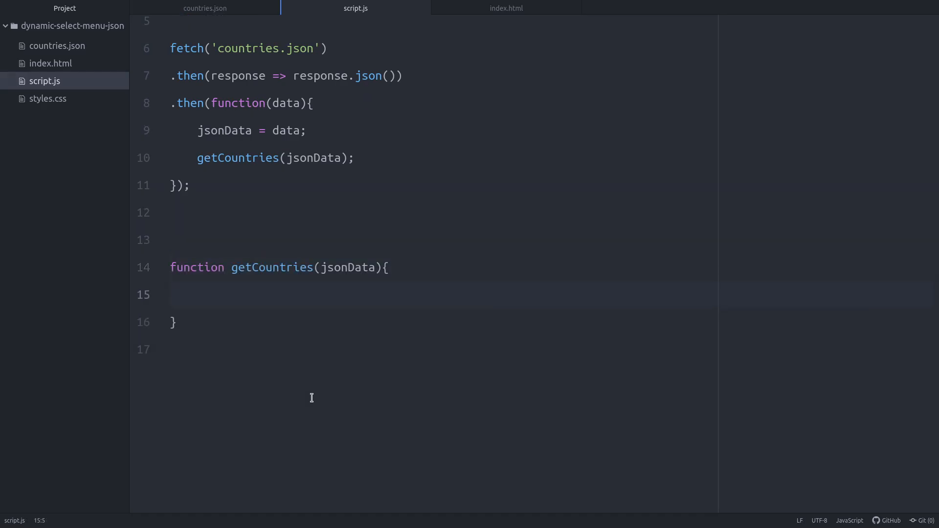
{"action": "type", "text": "let out = \"\";"}
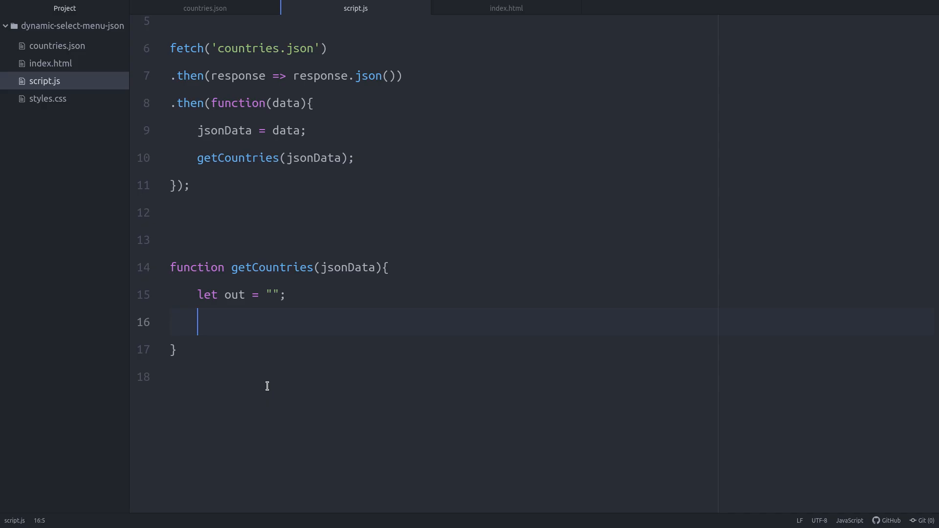
{"action": "type", "text": "out += `<option value=\"\">Choose a country</option>`;"}
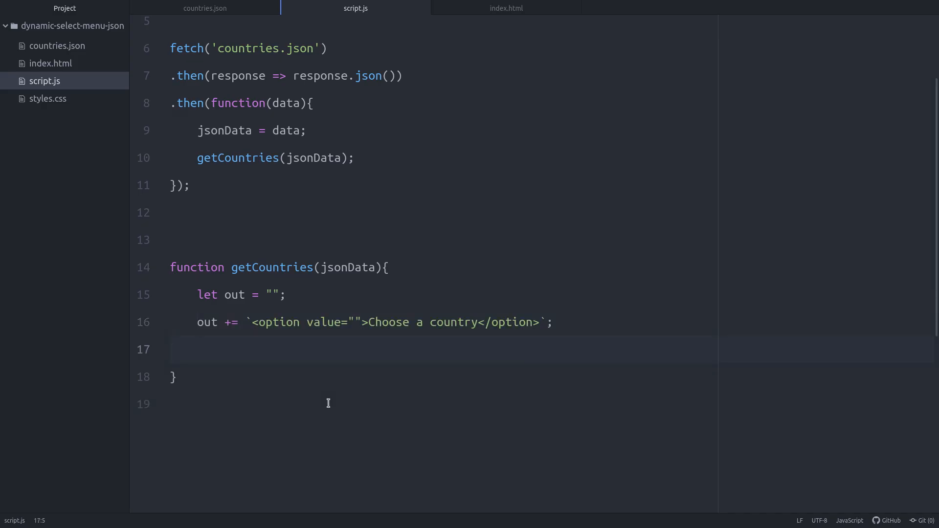
{"action": "double_click", "coordinate": [421, 322]}
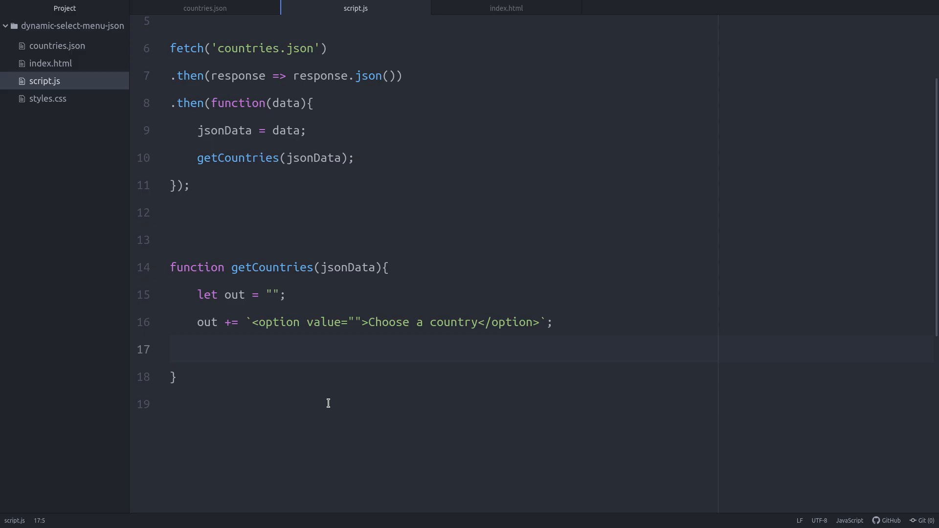
{"action": "type", "text": "console.log(jsonData);"}
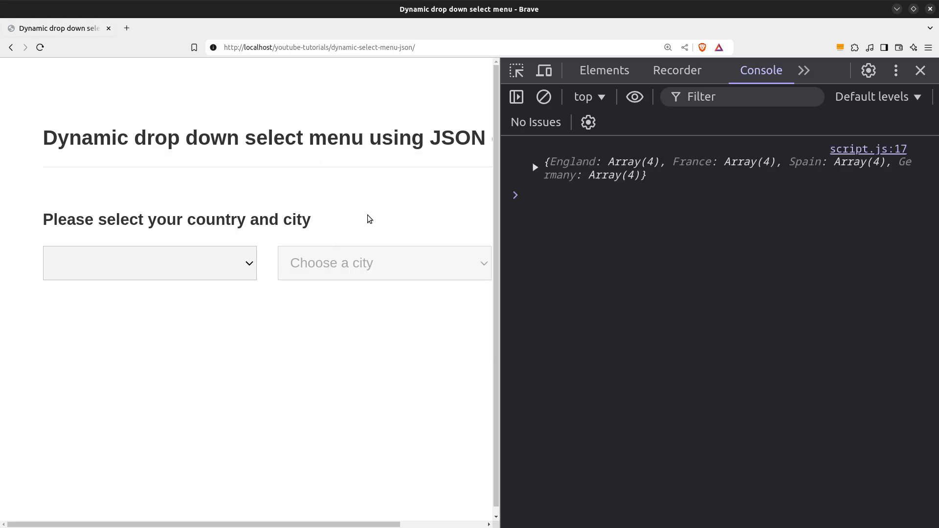
- Reload the page in Brave and view the England, France, Spain, Germany data in the Console
{"action": "left_click", "coordinate": [534, 166]}
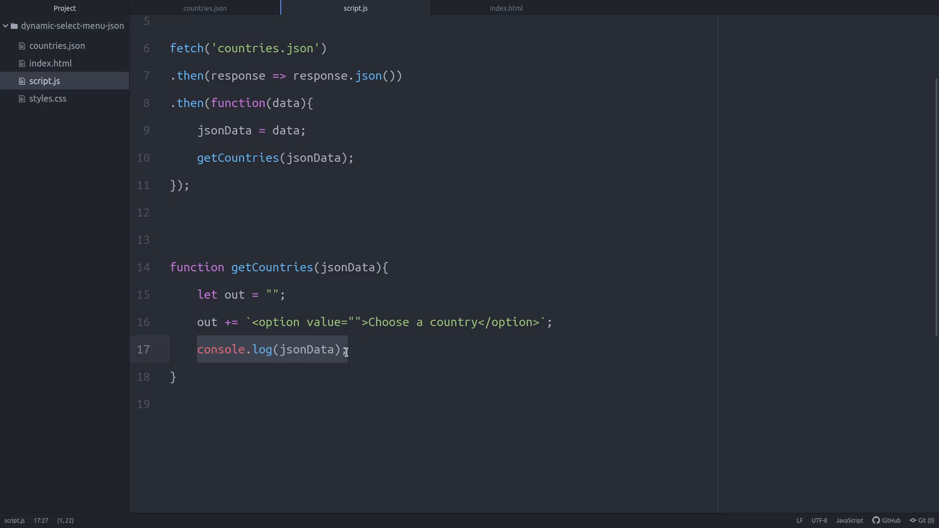
- Replace the log with a for...in loop adding one option per country, then set countriesDropDown.innerHTML
{"action": "type", "text": "for(let country in jsonData){"}
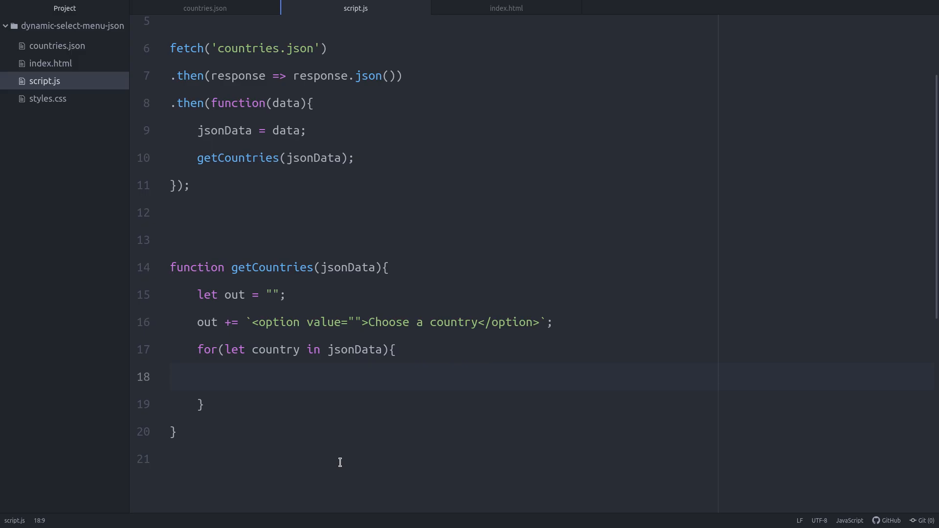
{"action": "type", "text": "out += `<option value=\"${country}\">${country}</otion>`;"}
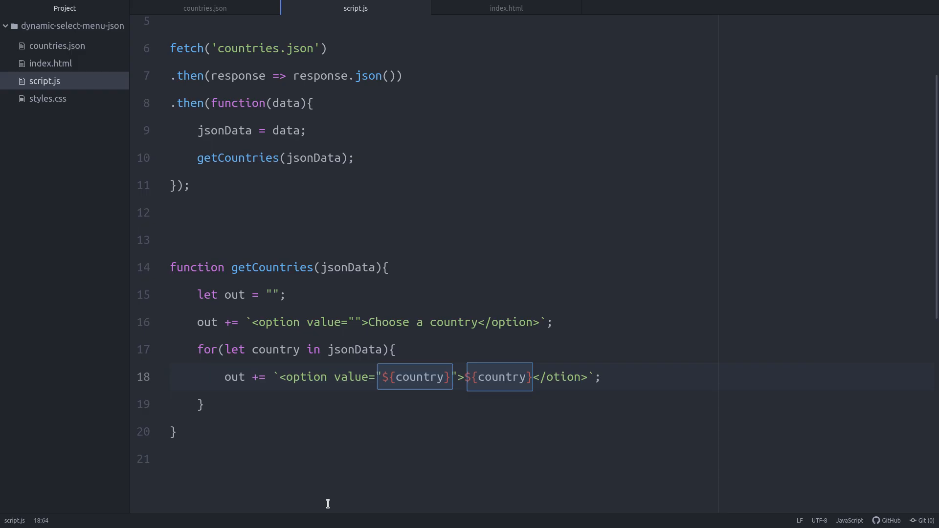
{"action": "type", "text": "countriesDropDown.innerHTML = out;"}
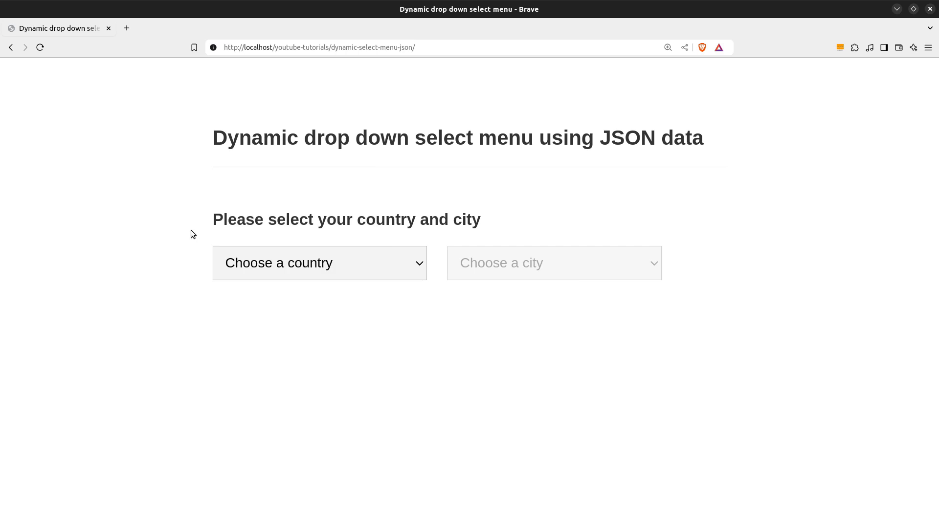
- Open Brave's country dropdown to see England, France, Spain and Germany listed
{"action": "left_click", "coordinate": [319, 263]}
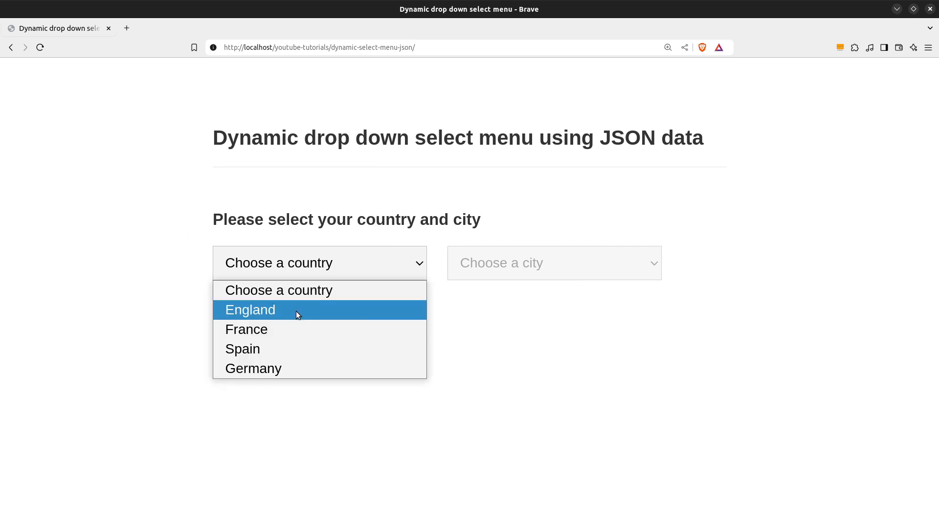
{"action": "mouse_move", "coordinate": [319, 272]}
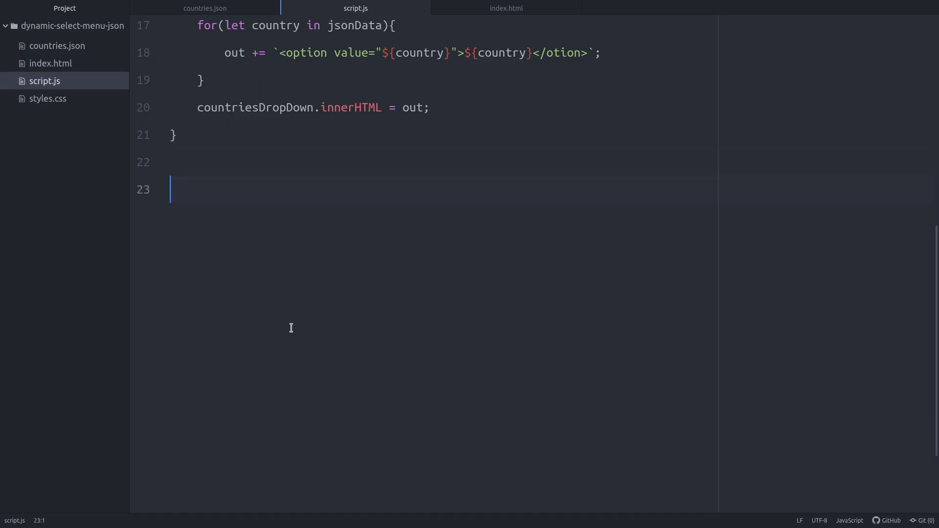
- Add a 'change' event listener on countriesDropDown that calls getCities
{"action": "type", "text": "countriesDropDown.addEventListener(\"change\", getCities);"}
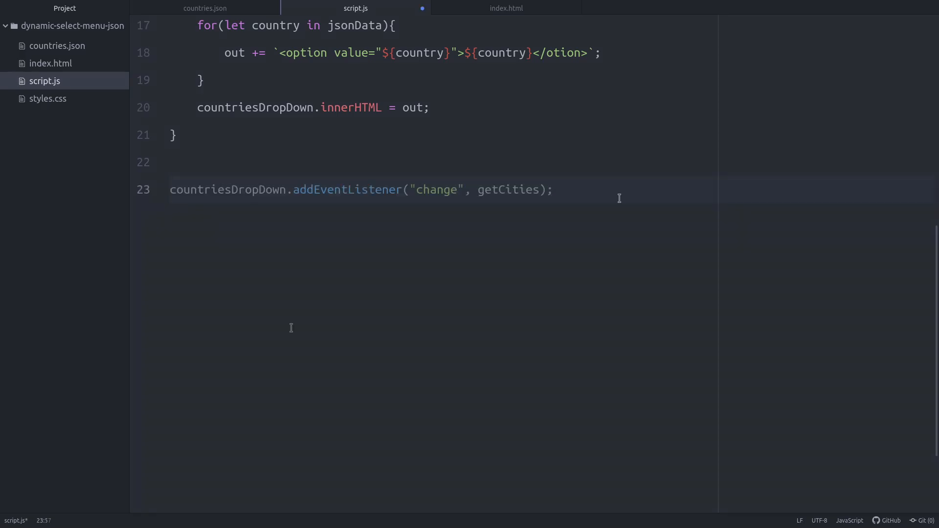
{"action": "double_click", "coordinate": [226, 190]}
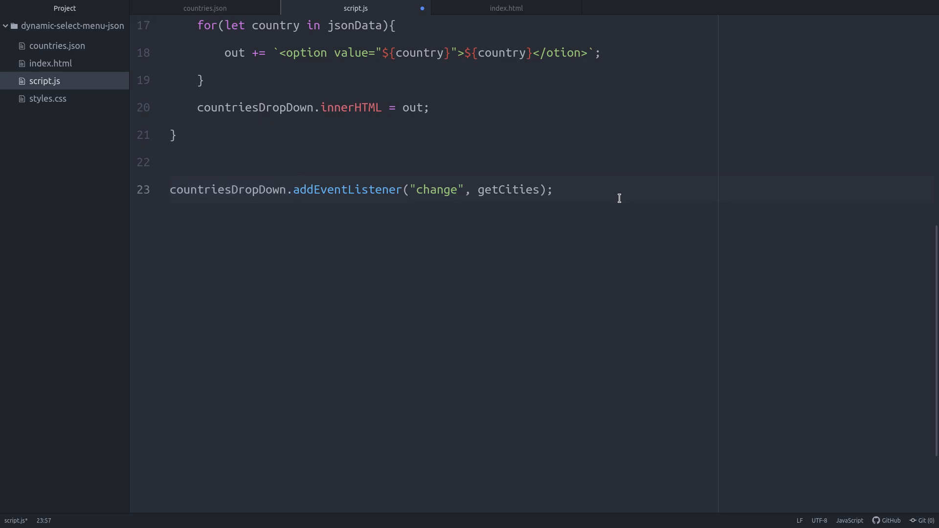
{"action": "double_click", "coordinate": [509, 189]}
{"action": "type", "text": "function getCities(){"}
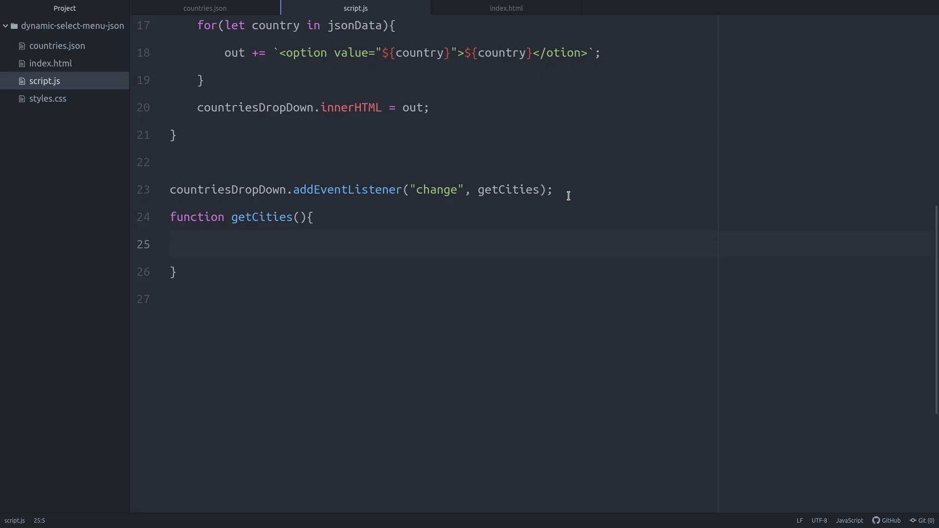
- In getCities, read the chosen country; if blank, disable citiesDropDown, reset selectedIndex and return false
{"action": "type", "text": "let country = countriesDropDown.value;"}
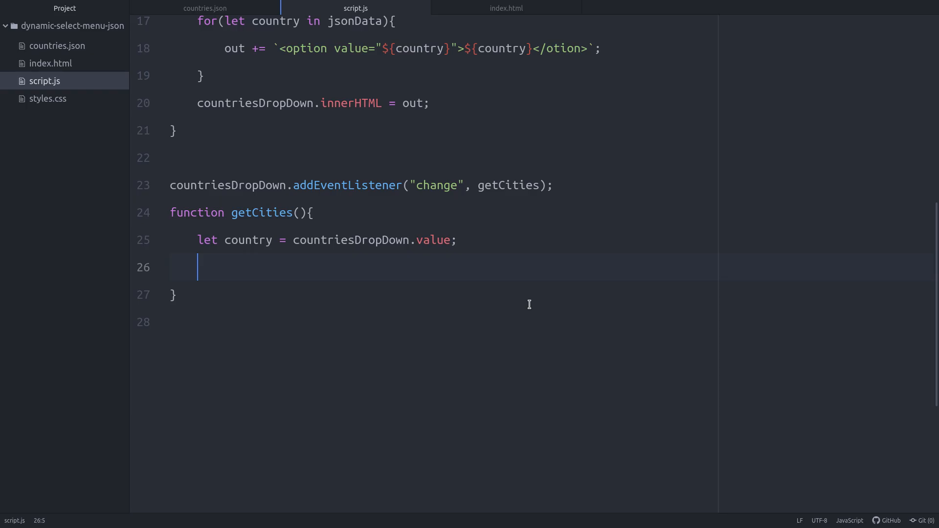
{"action": "type", "text": "if(country.trim() === \"\"){"}
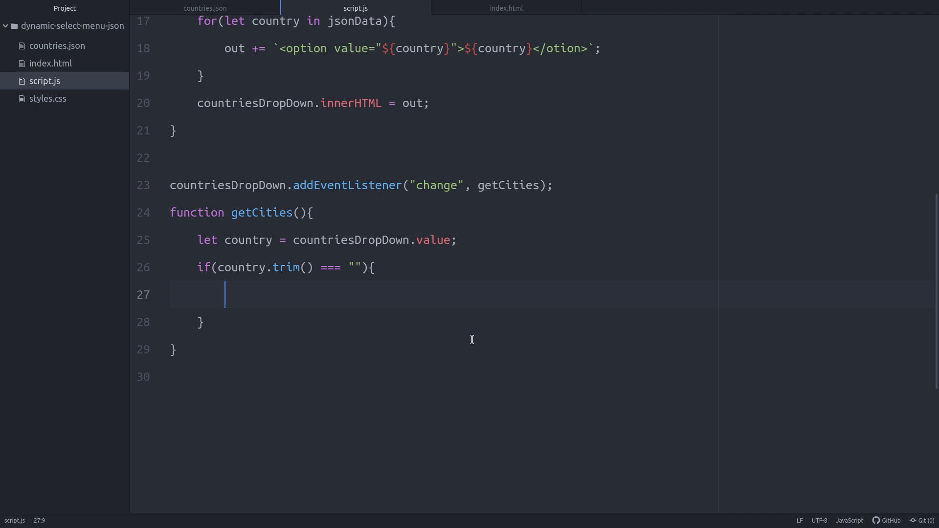
{"action": "type", "text": "citiesDropDown.disabled = true;"}
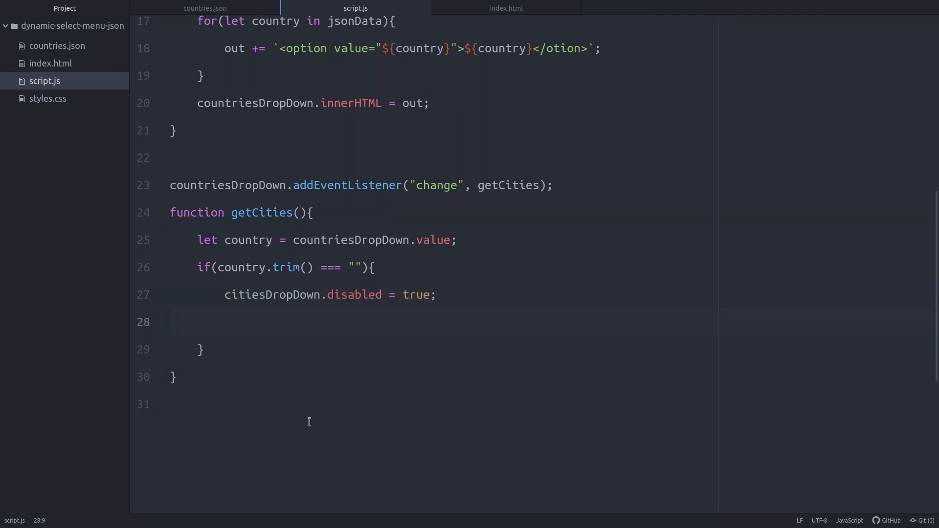
{"action": "type", "text": "citiesDropDown.selectedIndex = 0;"}
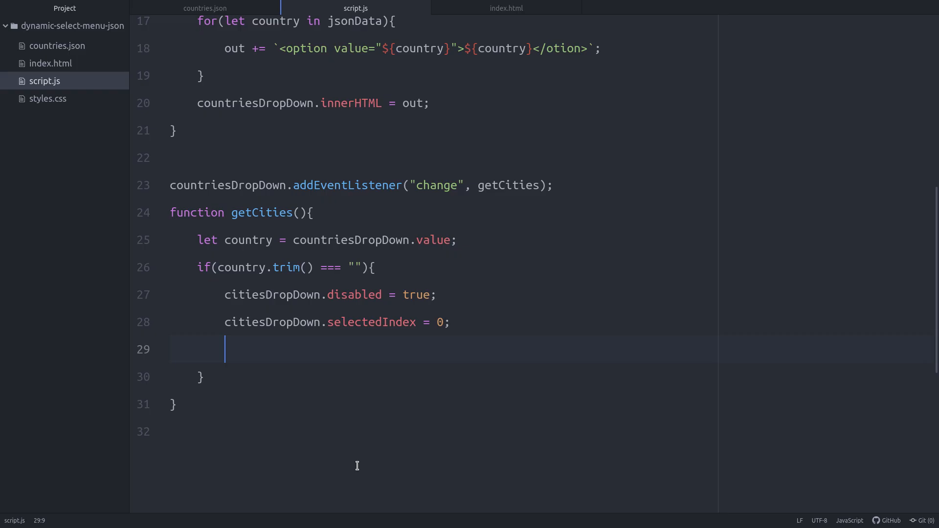
{"action": "type", "text": "return false;"}
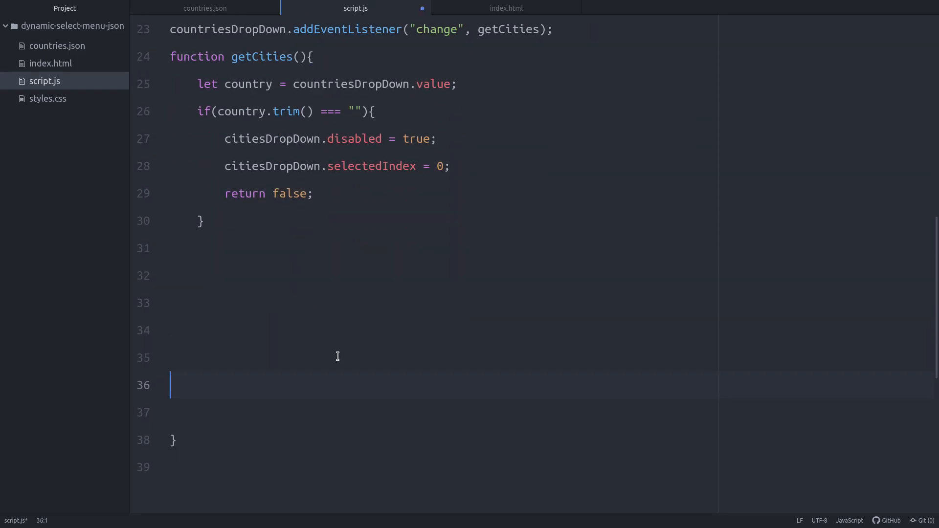
- Build options from jsonData[country] after 'Choose a city', write them into citiesDropDown and enable it
{"action": "type", "text": "let cities = jsonData[country];"}
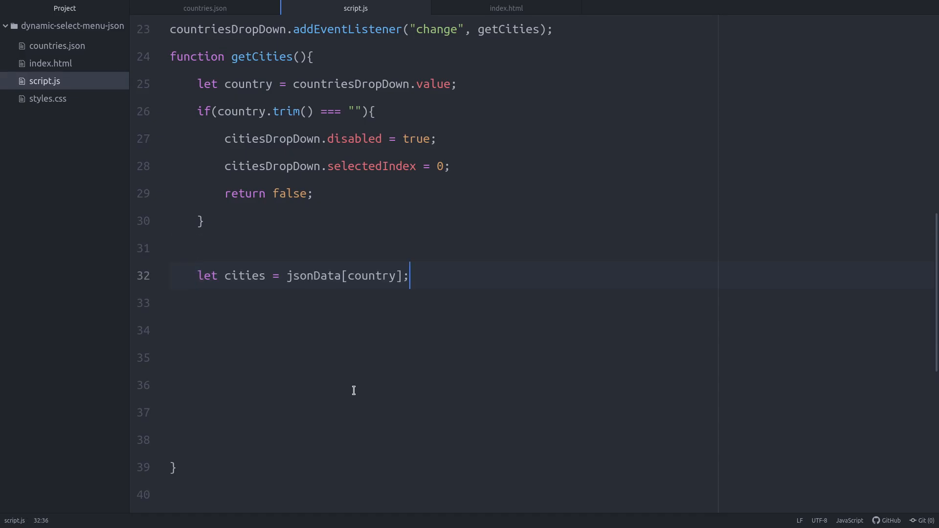
{"action": "double_click", "coordinate": [314, 276]}
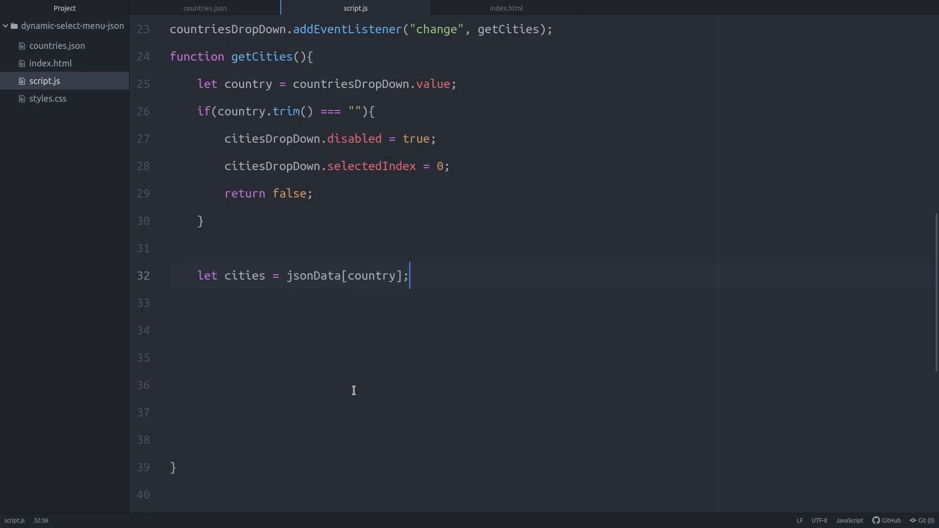
{"action": "type", "text": "let out = \"\";"}
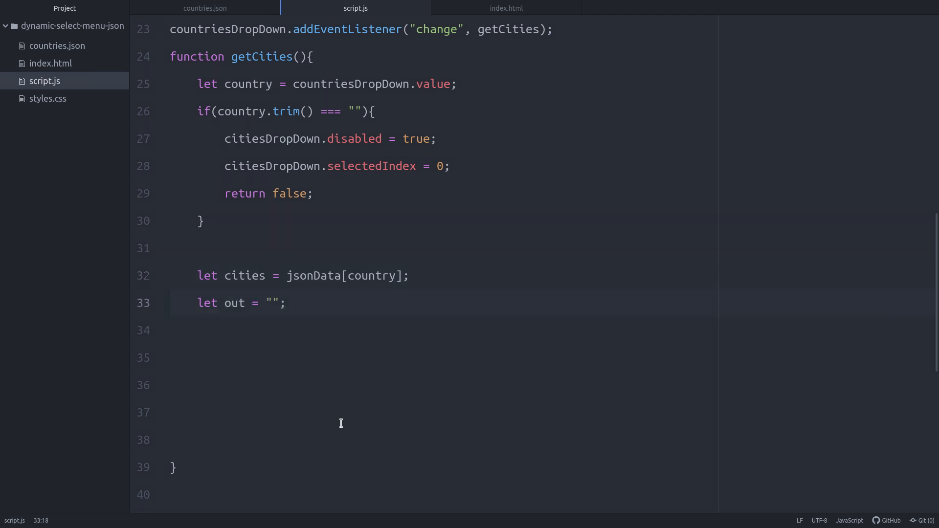
{"action": "type", "text": "out += `<option value=\"\">Choose a city</option>`;"}
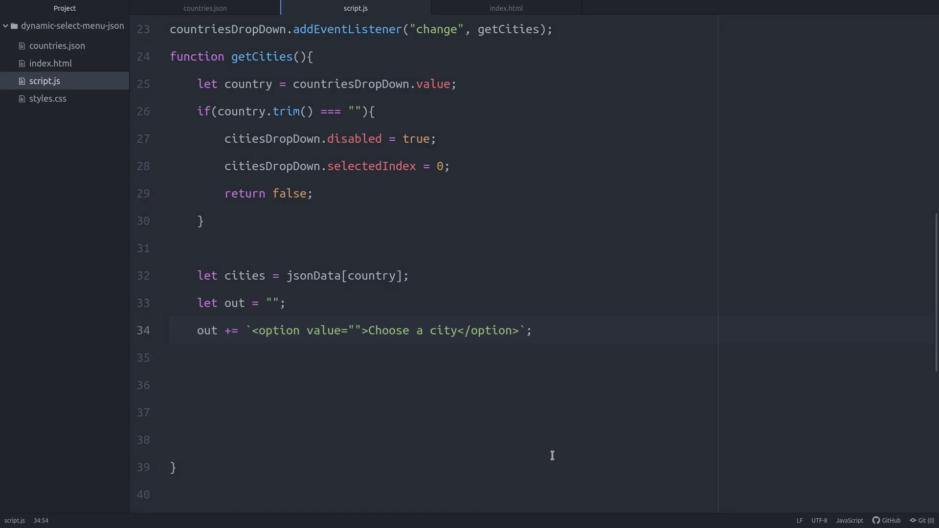
{"action": "type", "text": "for(let city of cities){"}
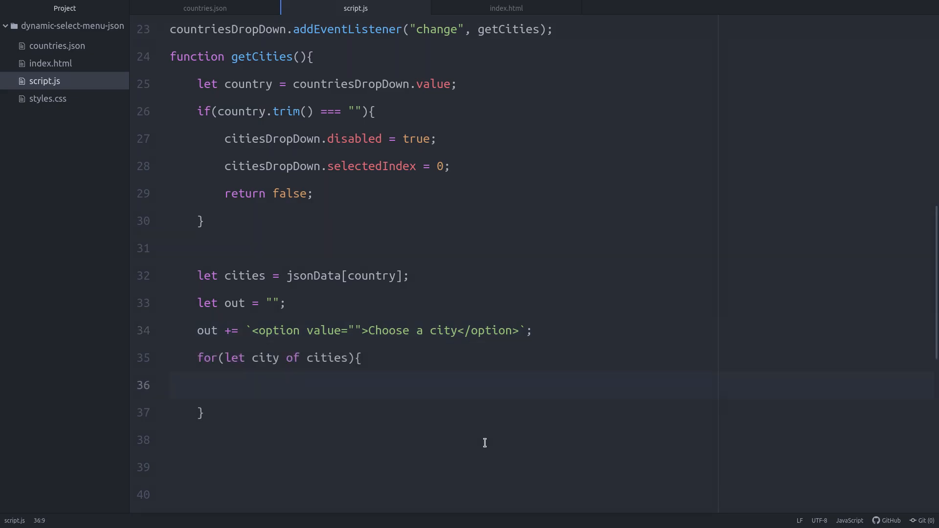
{"action": "type", "text": "out += `<option value=\"${city}\">${city}</otion>`;"}
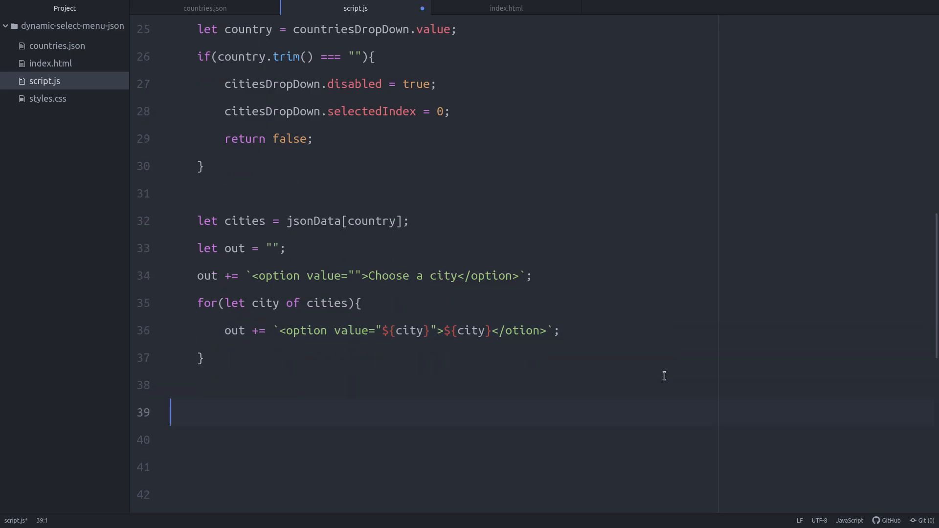
{"action": "type", "text": "citiesDropDown.innerHTML = out;"}
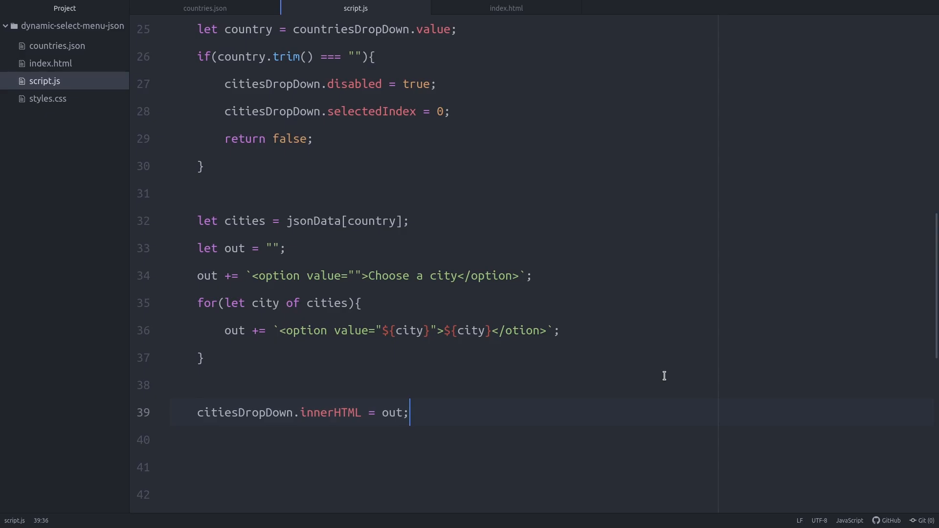
{"action": "type", "text": "citiesDropDown.disabled = false;"}
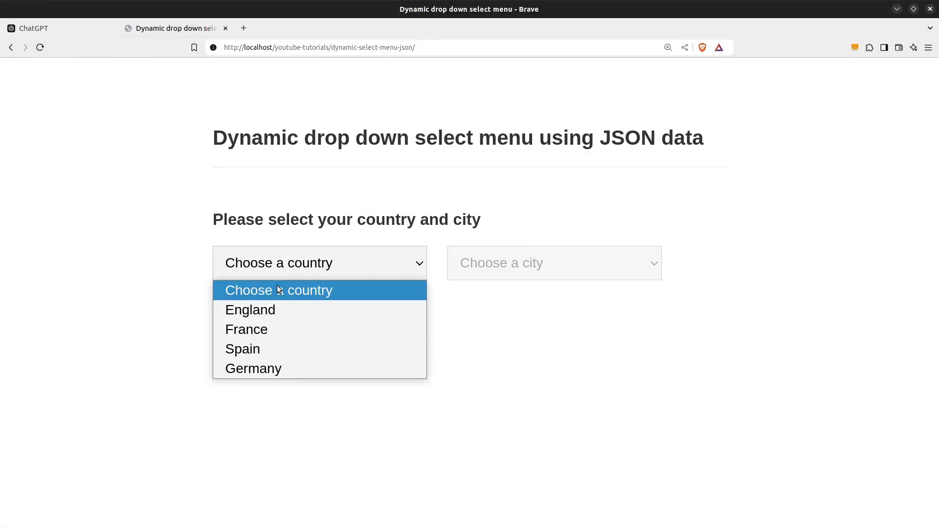
- Select France and pick Lyon, then switch to Germany and view its cities list
{"action": "left_click", "coordinate": [246, 328]}
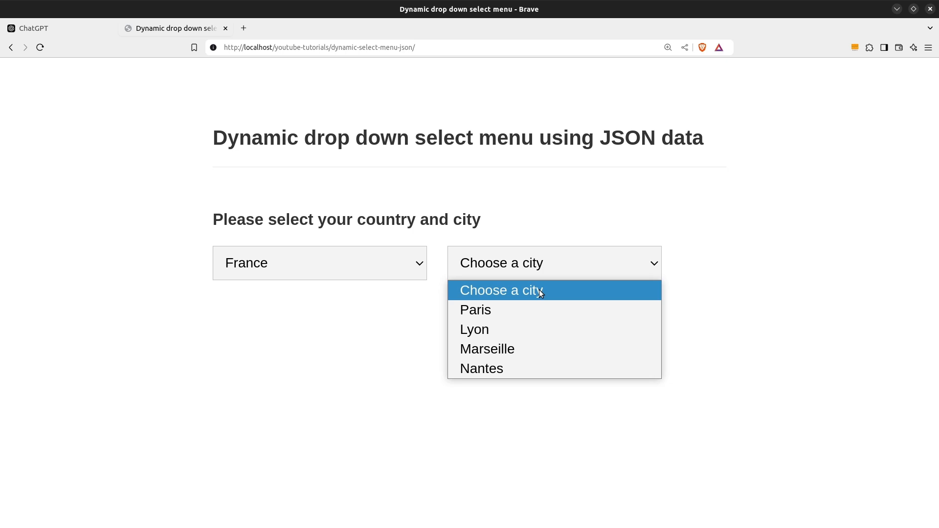
{"action": "left_click", "coordinate": [474, 329]}
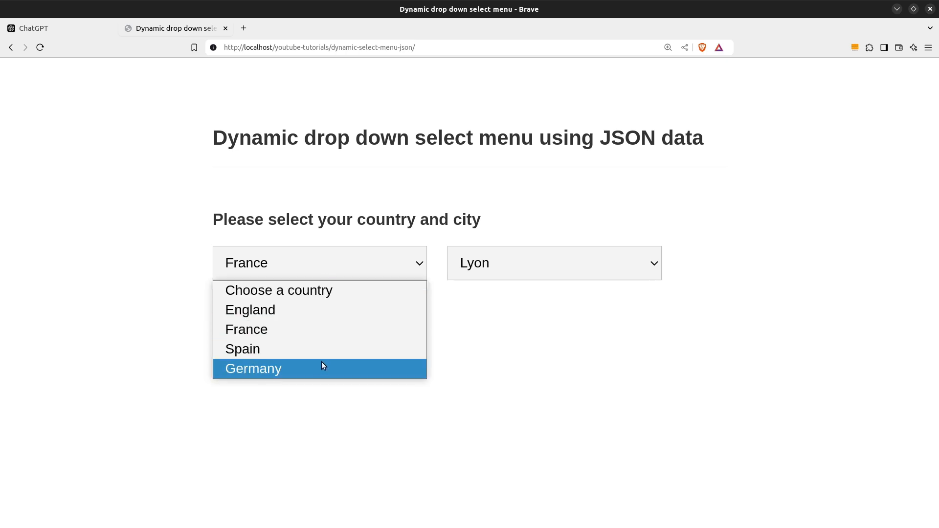
{"action": "left_click", "coordinate": [252, 367]}
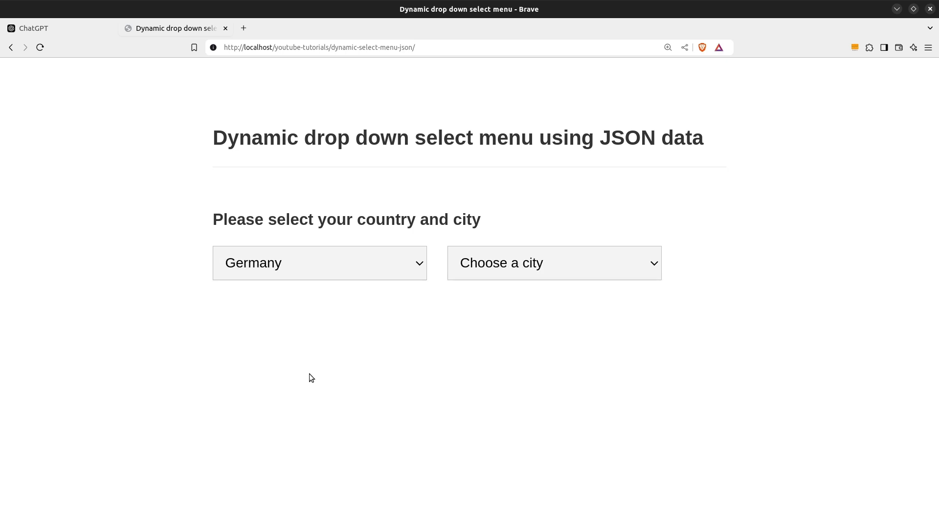
{"action": "left_click", "coordinate": [552, 262]}
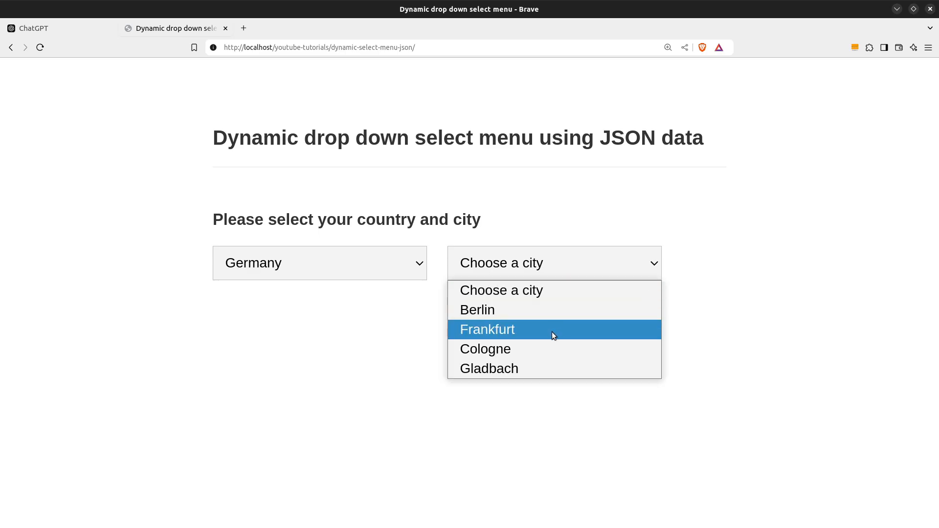